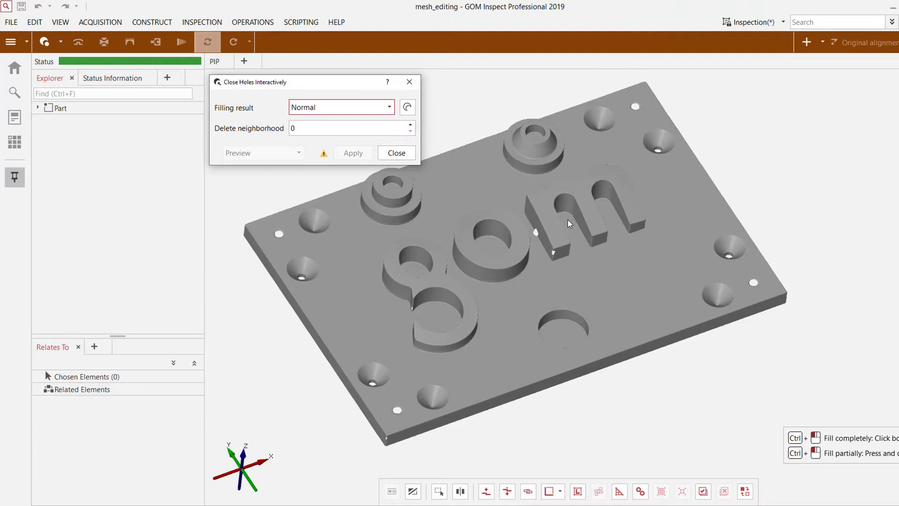
# - Enable Mesh structure in Properties > Display so triangles are drawn over the surface
pyautogui.scroll(3)
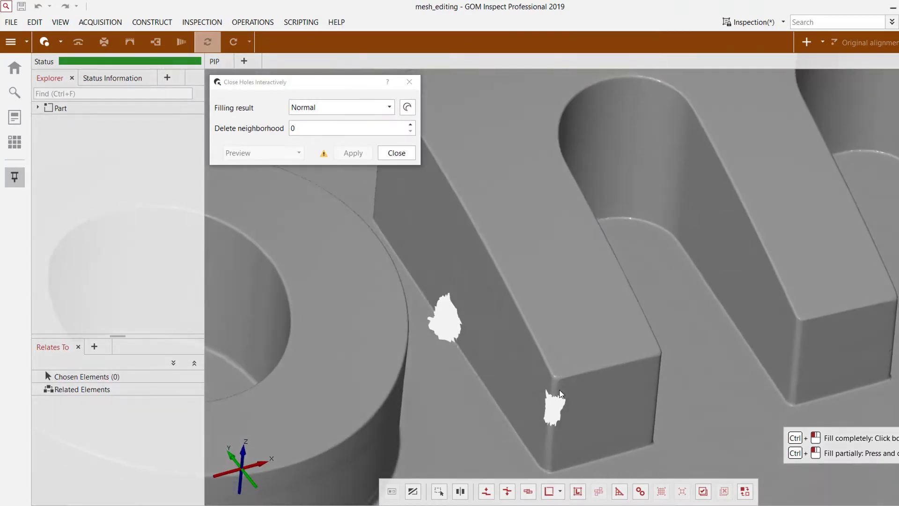
pyautogui.click(553, 403)
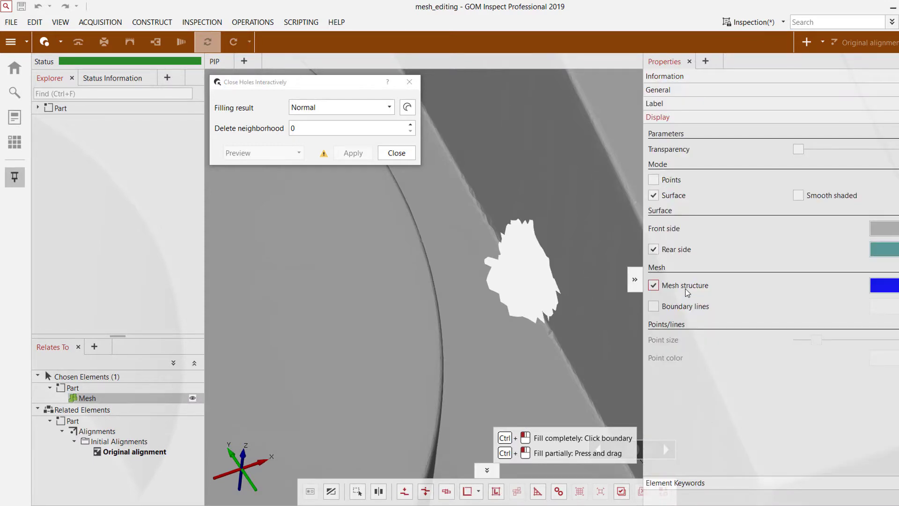
pyautogui.click(653, 284)
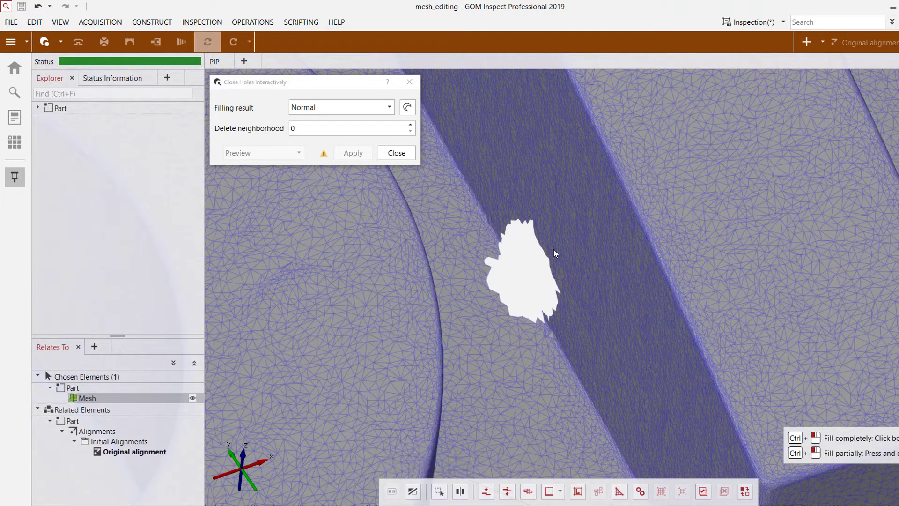
# - Preview a fill patch for the hole at the m letter, comparing Rough and Very smooth results
pyautogui.click(525, 264)
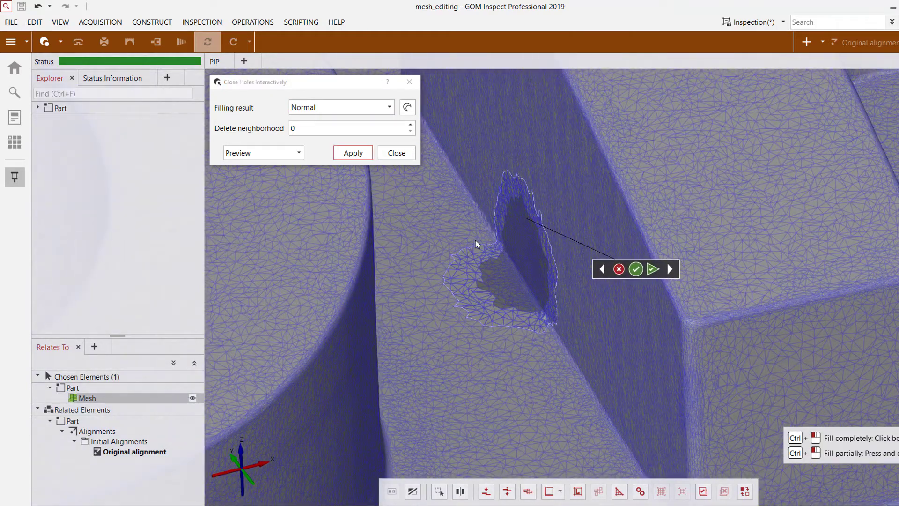
pyautogui.moveTo(511, 298)
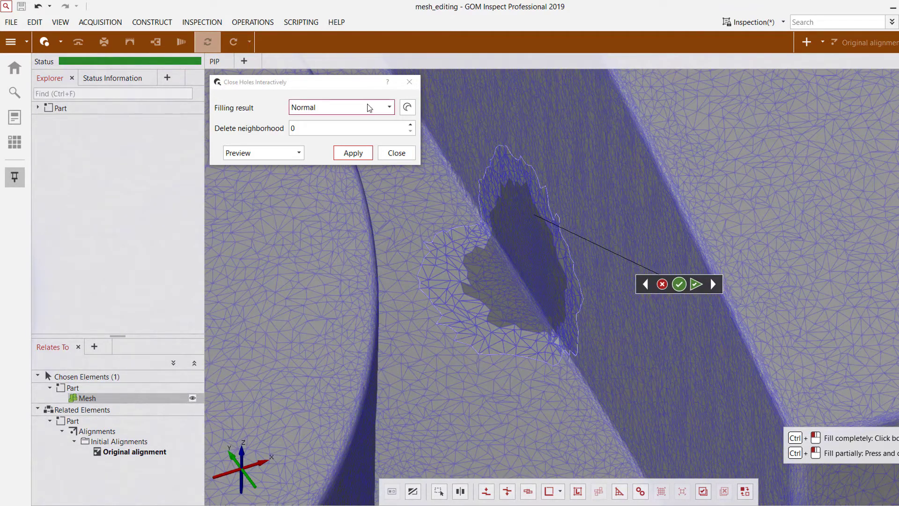
pyautogui.click(341, 107)
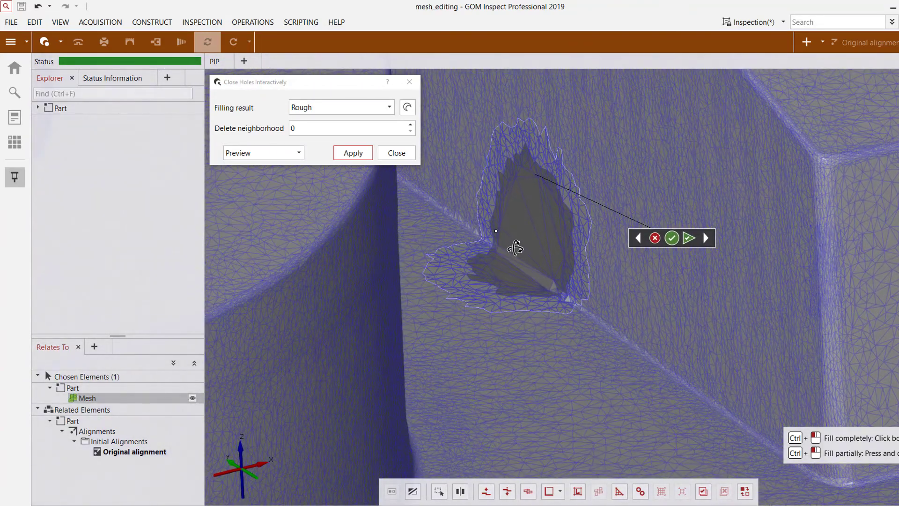
pyautogui.scroll(3)
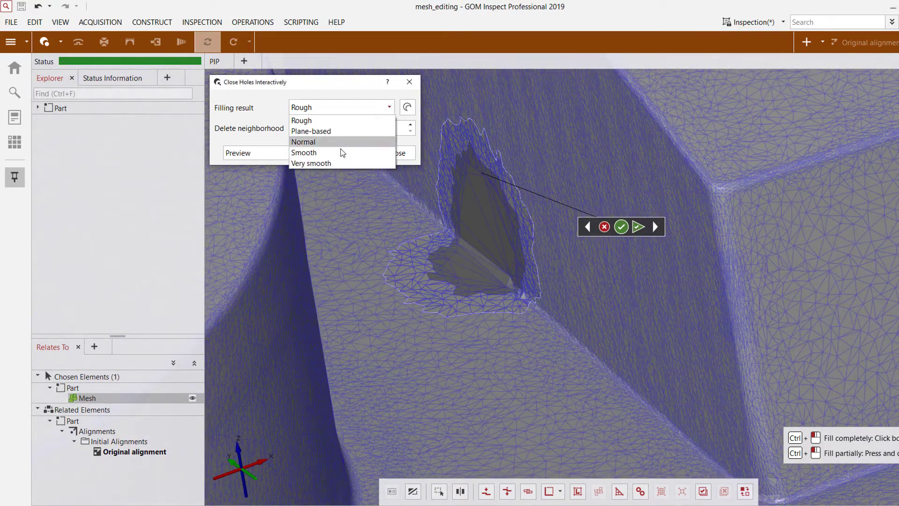
pyautogui.click(311, 163)
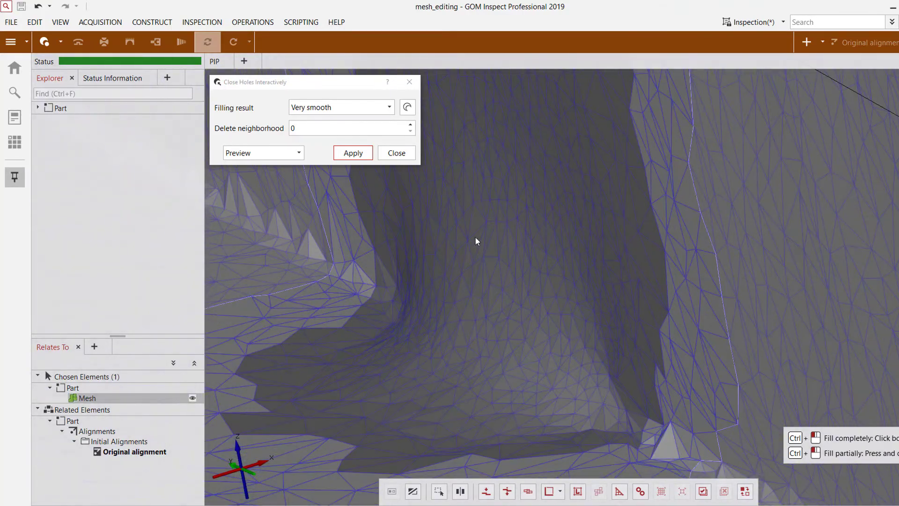
pyautogui.moveTo(408, 343)
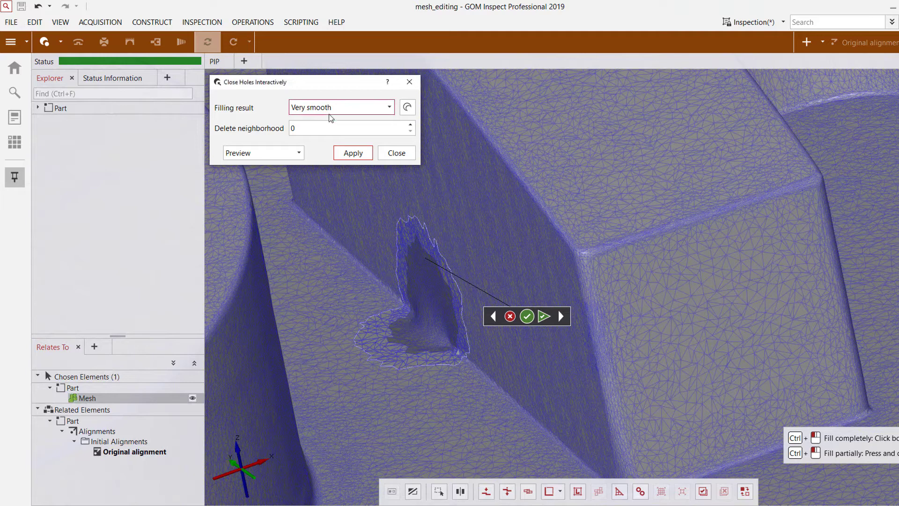
# - Apply the fill patch to close the hole and finish hole filling
pyautogui.click(340, 107)
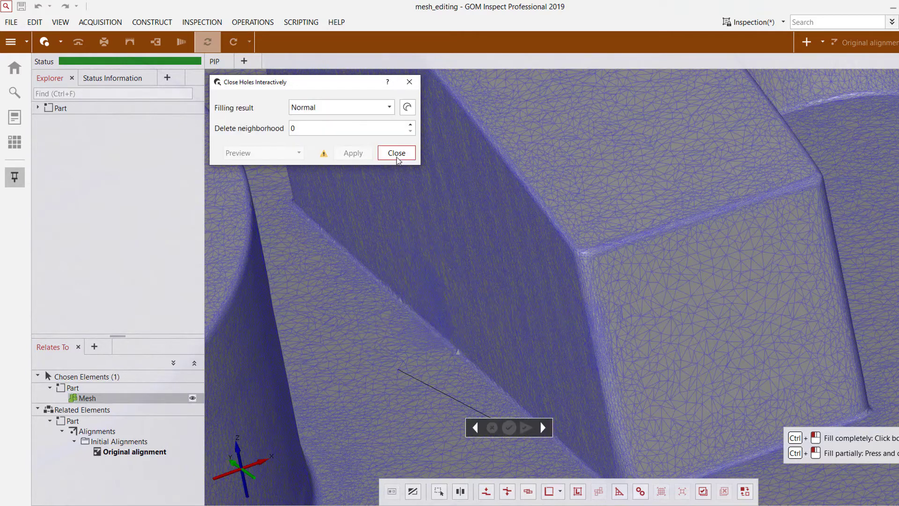
pyautogui.click(396, 153)
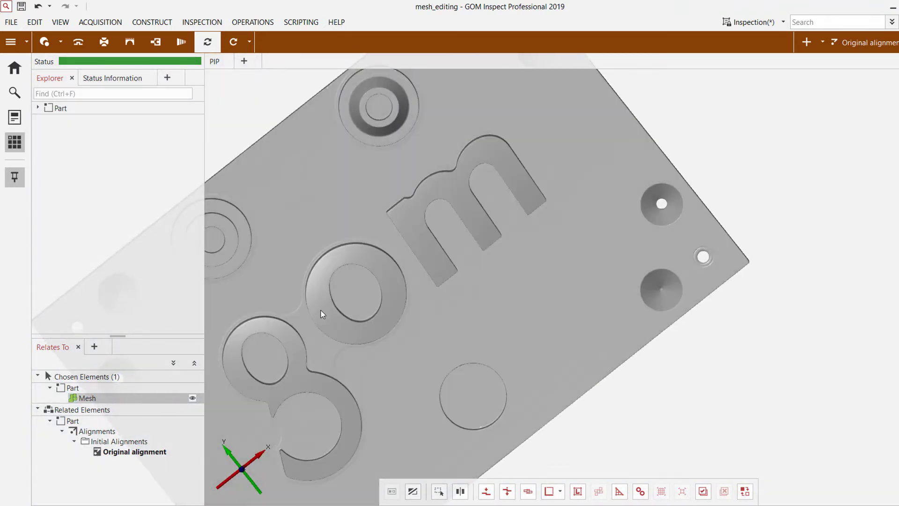
# - Select the flat top plane via Edit > Selection in 3D > Other Selections, excluding letters and holes
pyautogui.scroll(3)
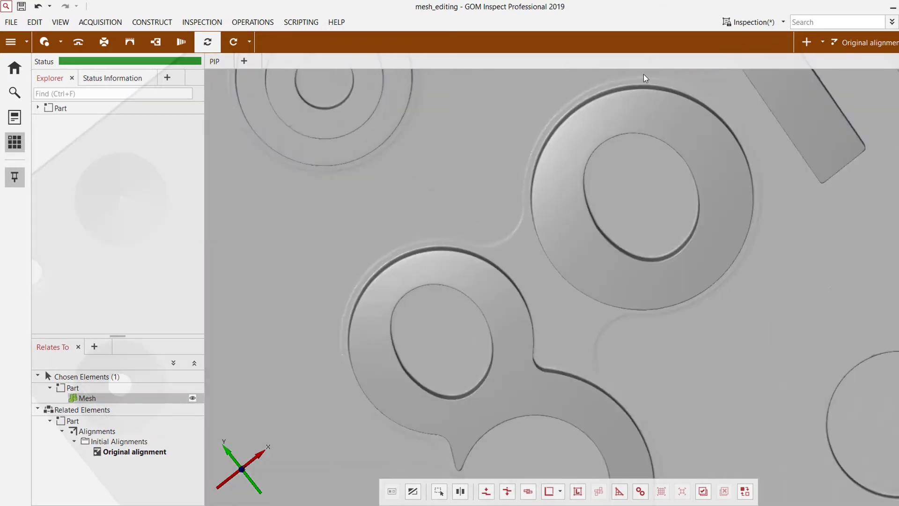
pyautogui.moveTo(423, 231)
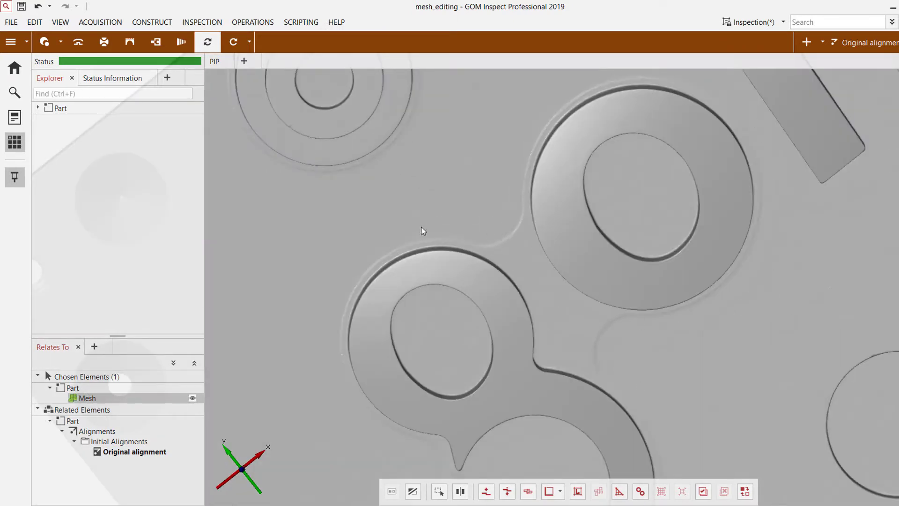
pyautogui.click(104, 42)
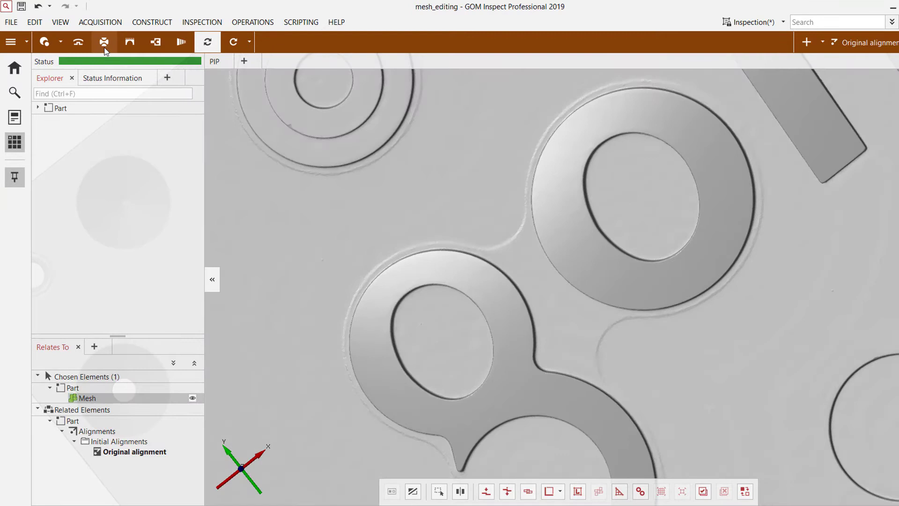
pyautogui.click(33, 22)
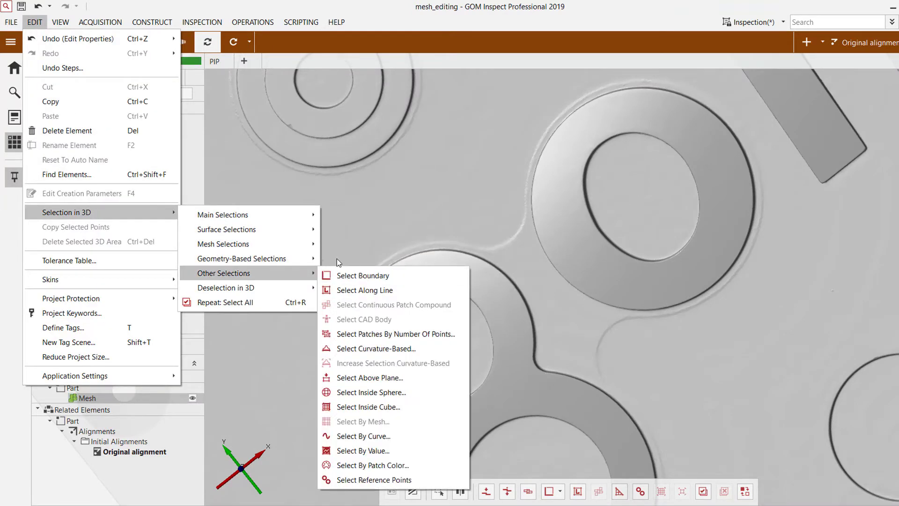
pyautogui.click(370, 377)
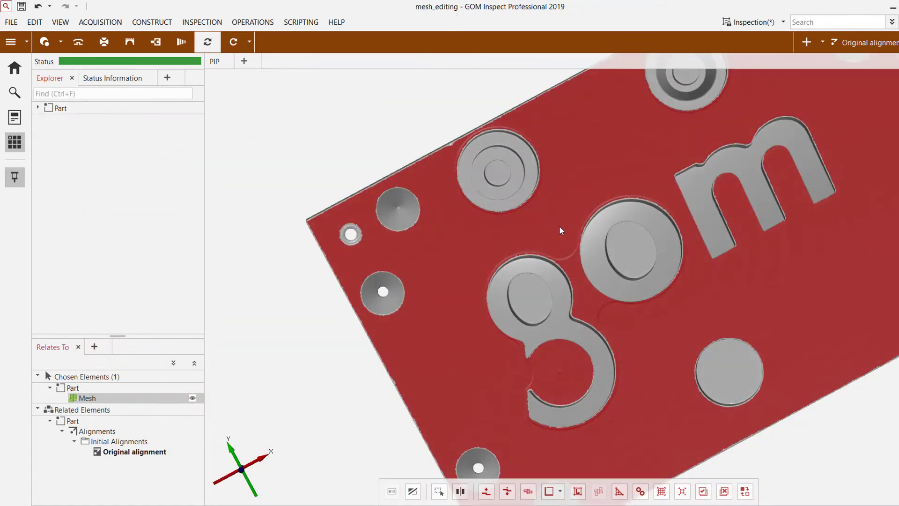
# - Set Smooth Mesh to filter radius Large with detail sharpness Normal
pyautogui.click(208, 42)
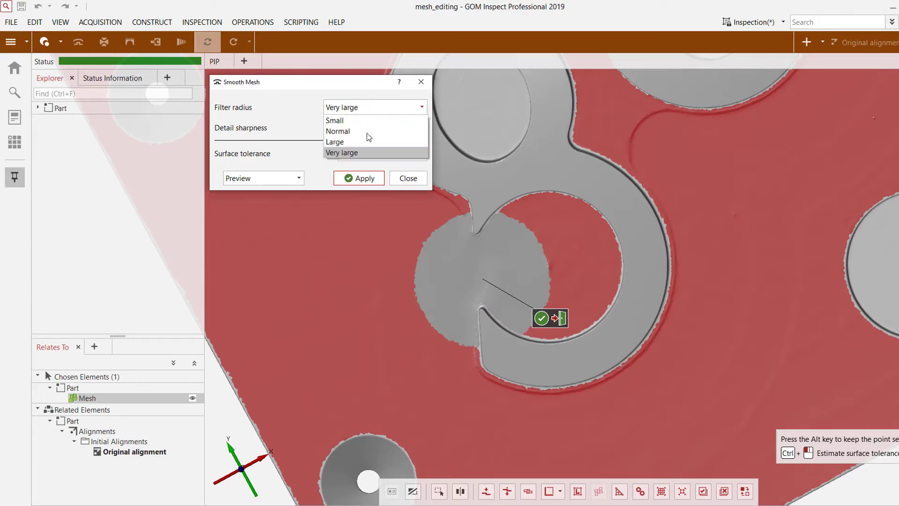
pyautogui.click(338, 131)
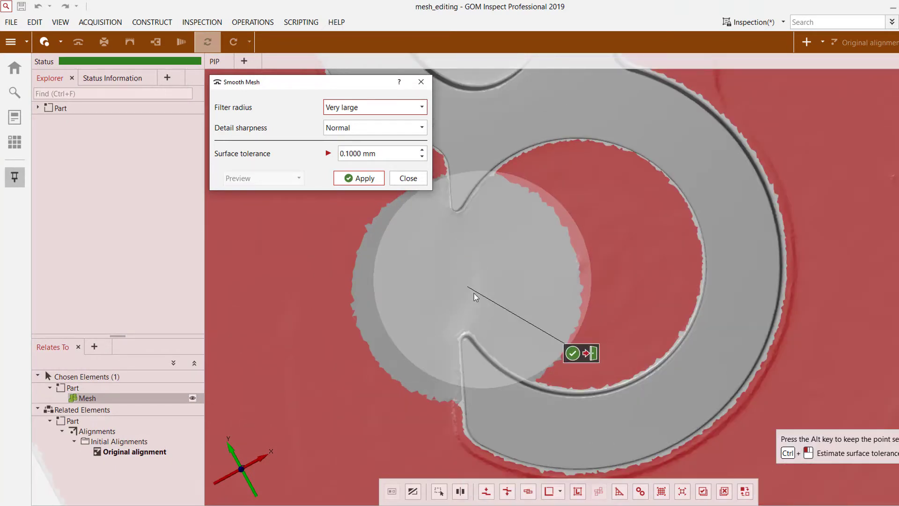
pyautogui.click(374, 107)
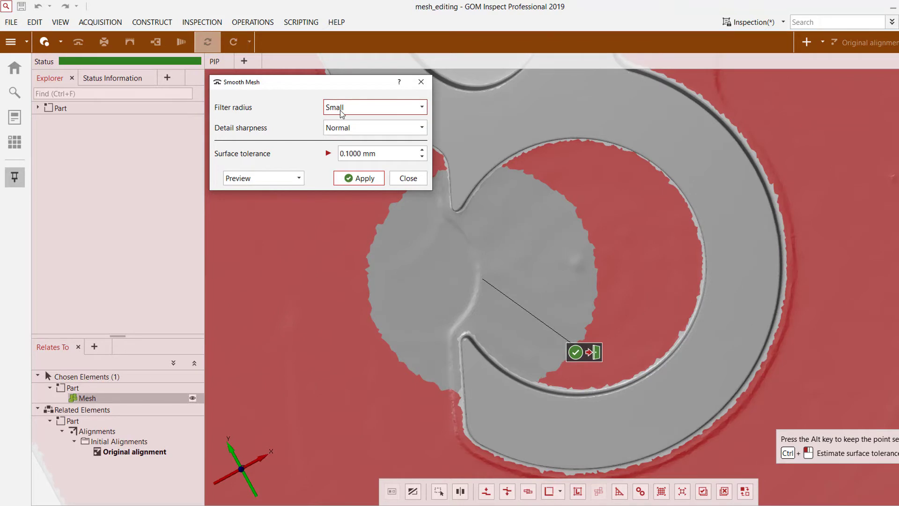
pyautogui.click(373, 106)
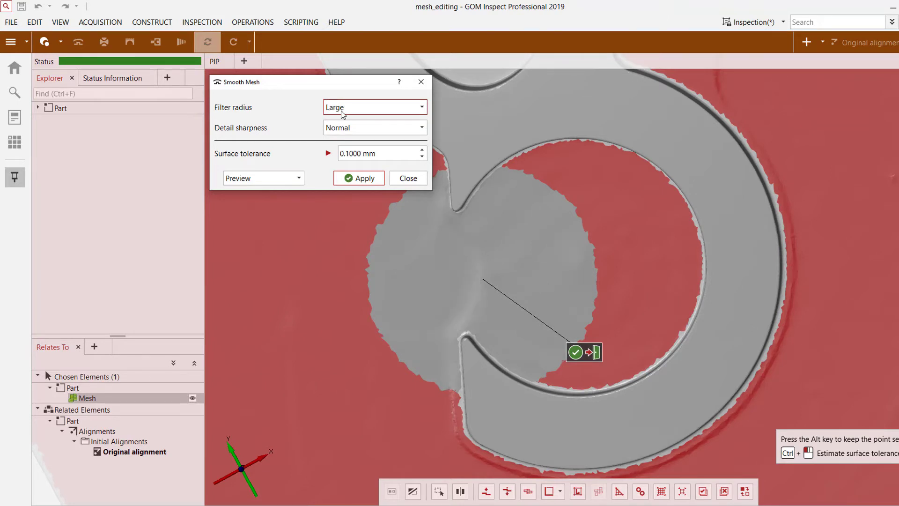
pyautogui.moveTo(373, 128)
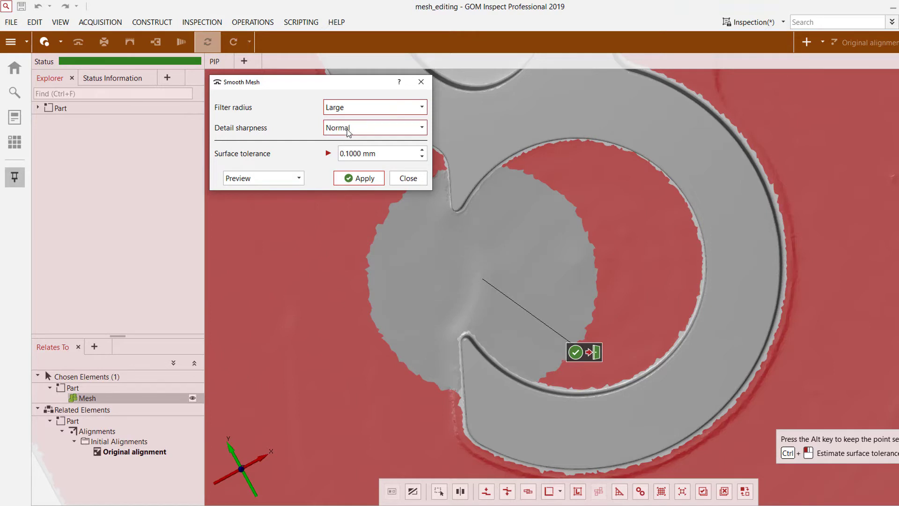
pyautogui.click(374, 127)
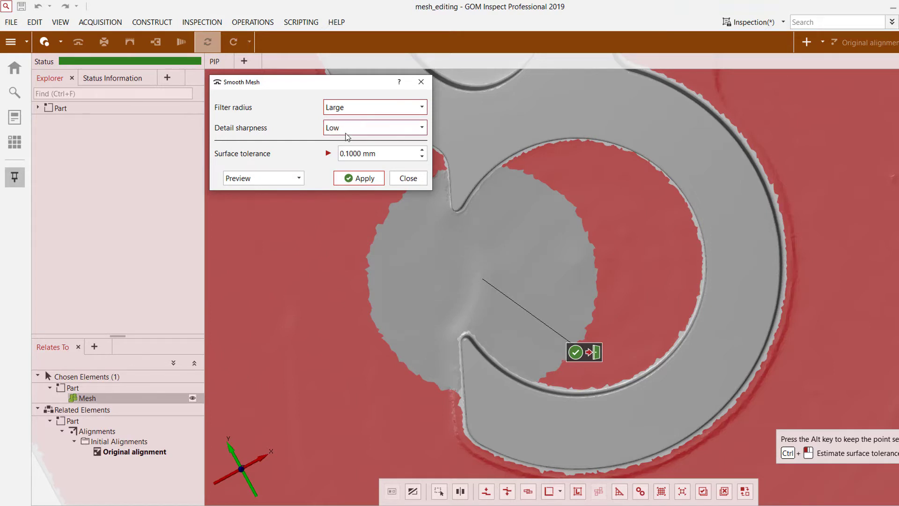
pyautogui.click(373, 128)
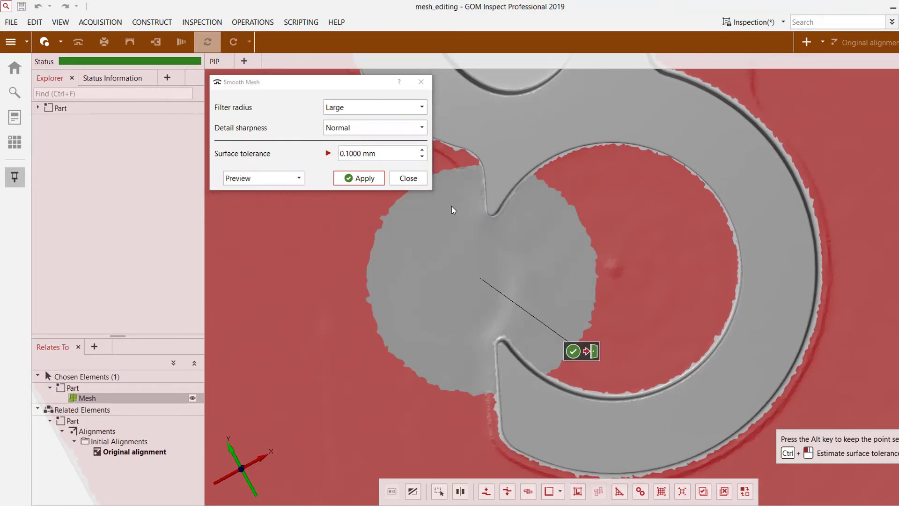
# - Try surface tolerances including 0.0100 mm, settle on 0.1 mm and apply the smoothing
pyautogui.click(378, 152)
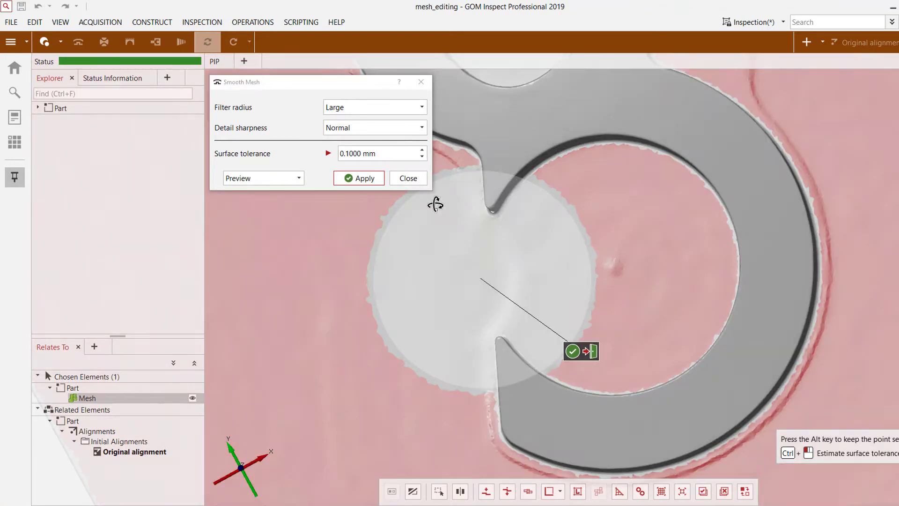
pyautogui.click(358, 178)
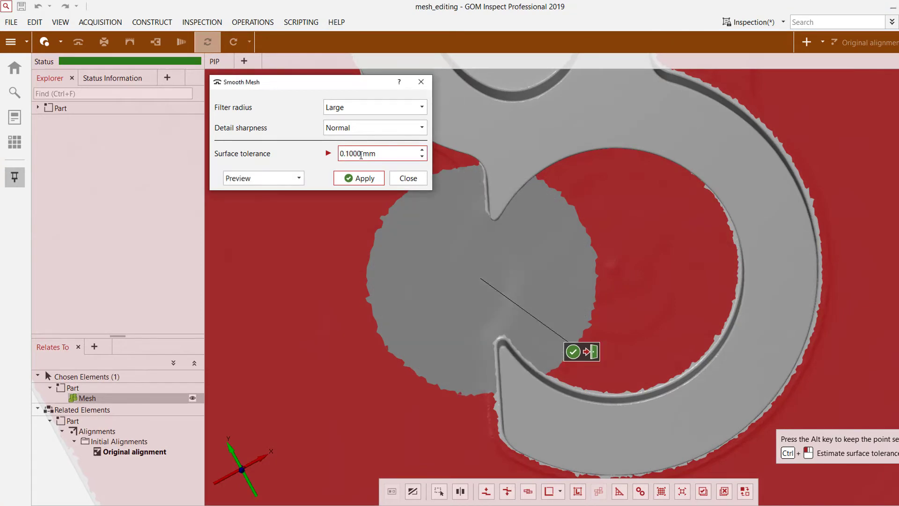
pyautogui.tripleClick(353, 152)
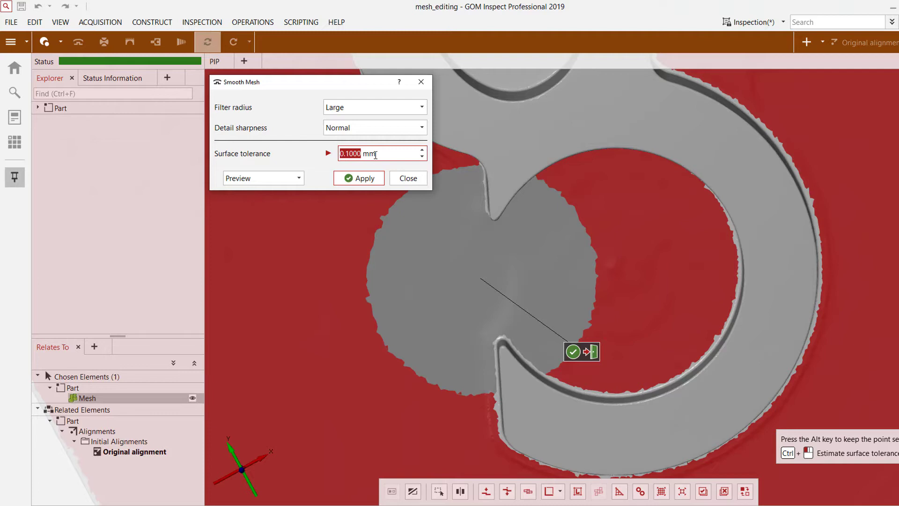
pyautogui.write('0.0100')
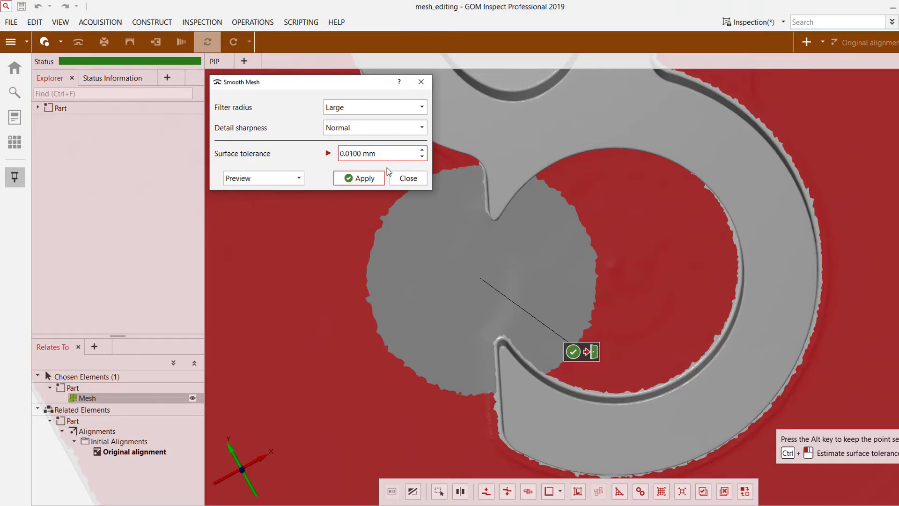
pyautogui.click(358, 177)
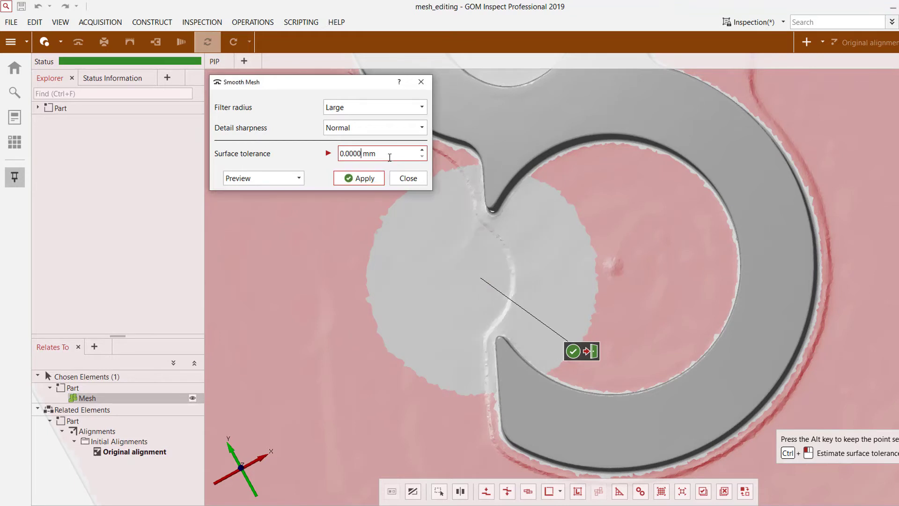
pyautogui.moveTo(484, 228)
pyautogui.write('0.1000')
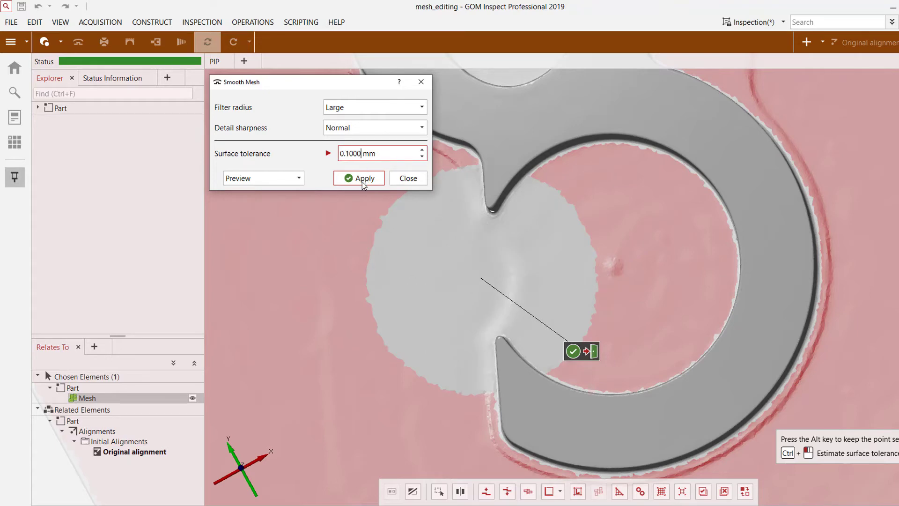
pyautogui.click(358, 178)
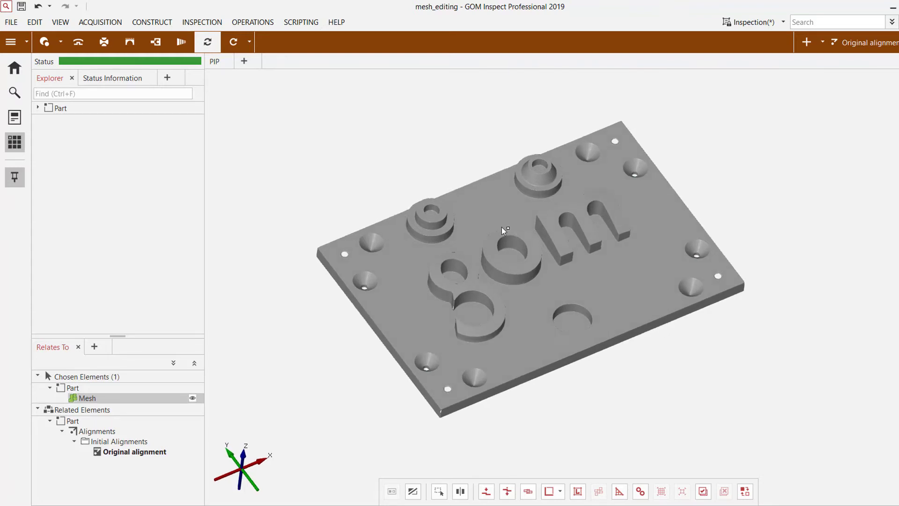
pyautogui.moveTo(503, 239)
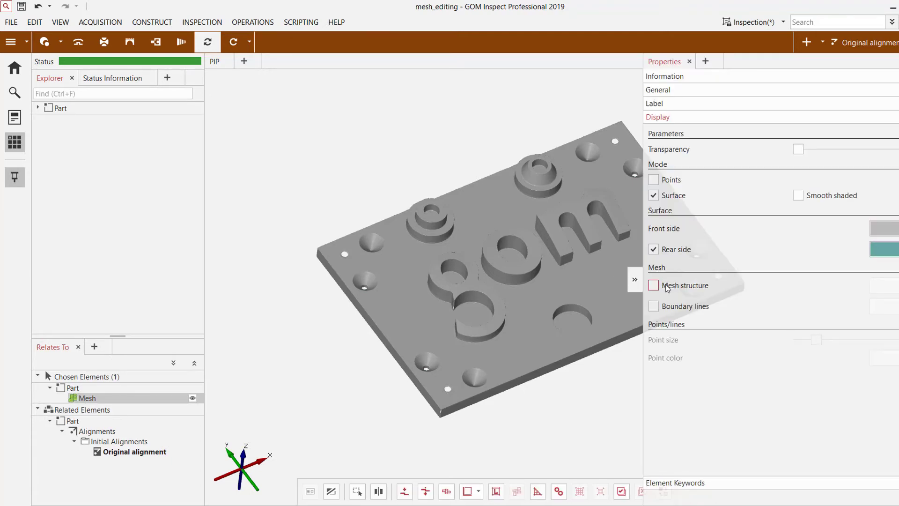
# - Show the mesh structure over the whole plate and check Information: 709,990 points, 12 holes
pyautogui.click(652, 285)
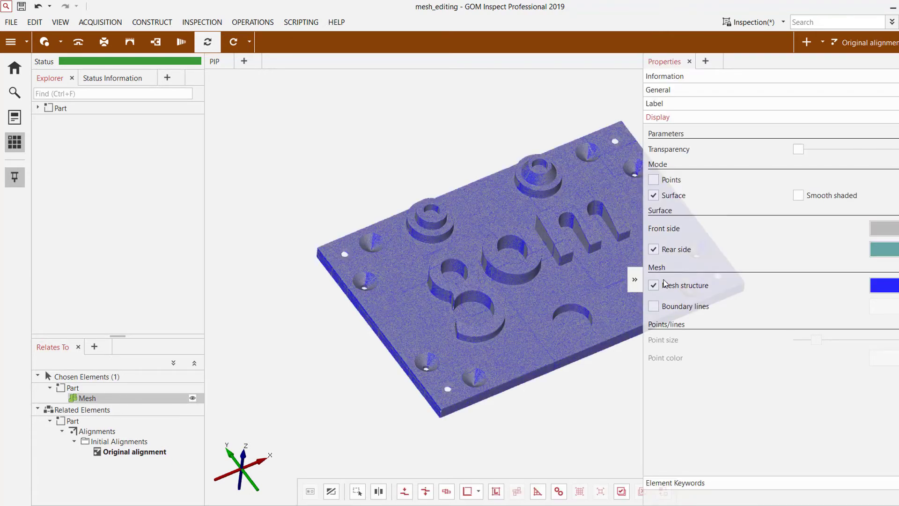
pyautogui.scroll(3)
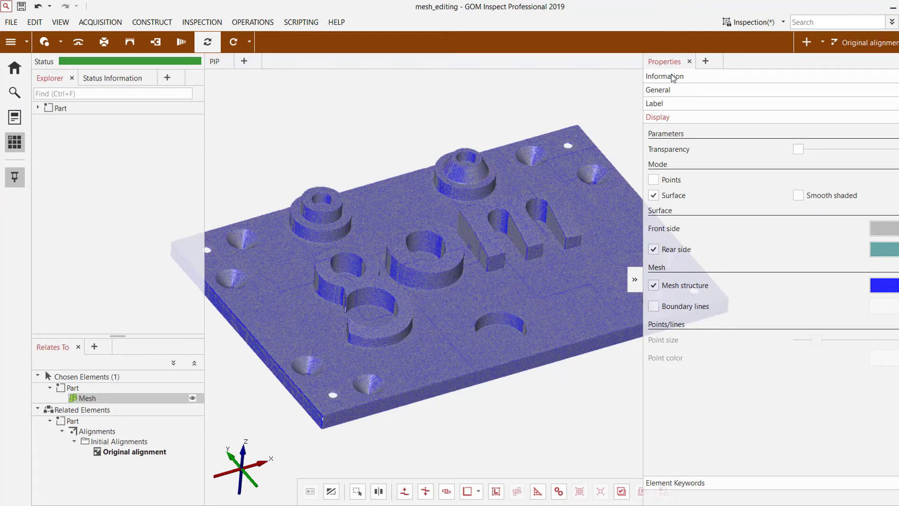
pyautogui.click(664, 76)
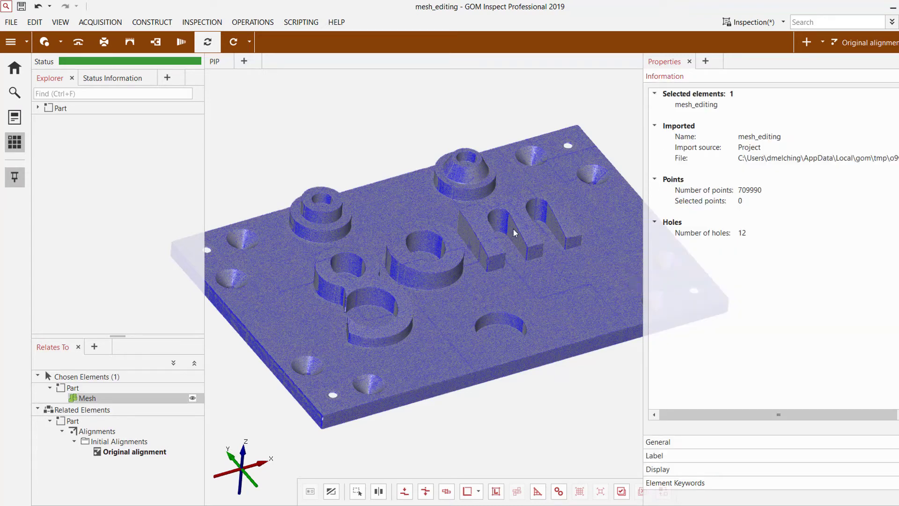
pyautogui.scroll(3)
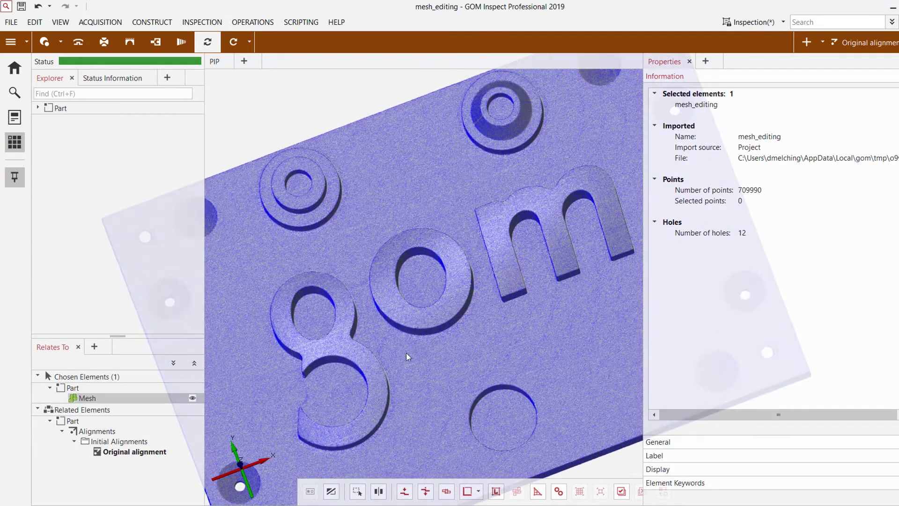
pyautogui.moveTo(591, 325)
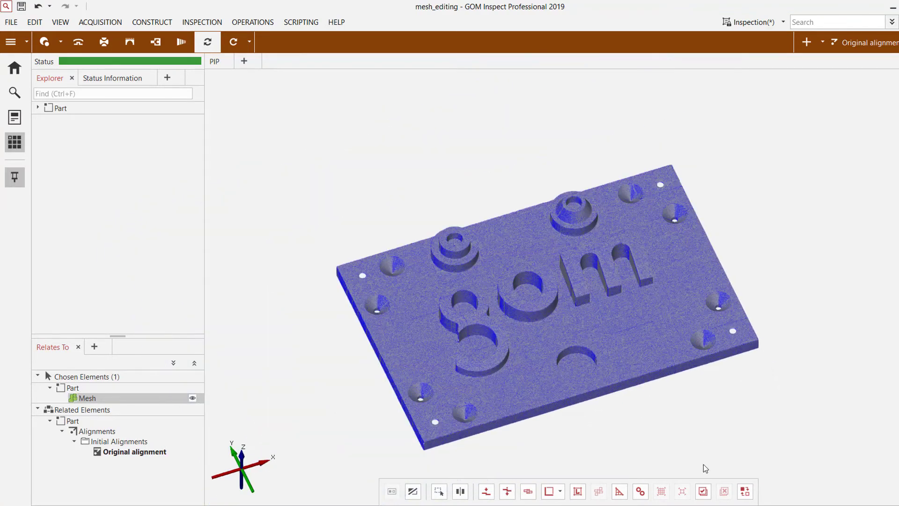
# - Thin the plate mesh to 50000 points with Operations > Mesh > Thin Mesh
pyautogui.click(104, 41)
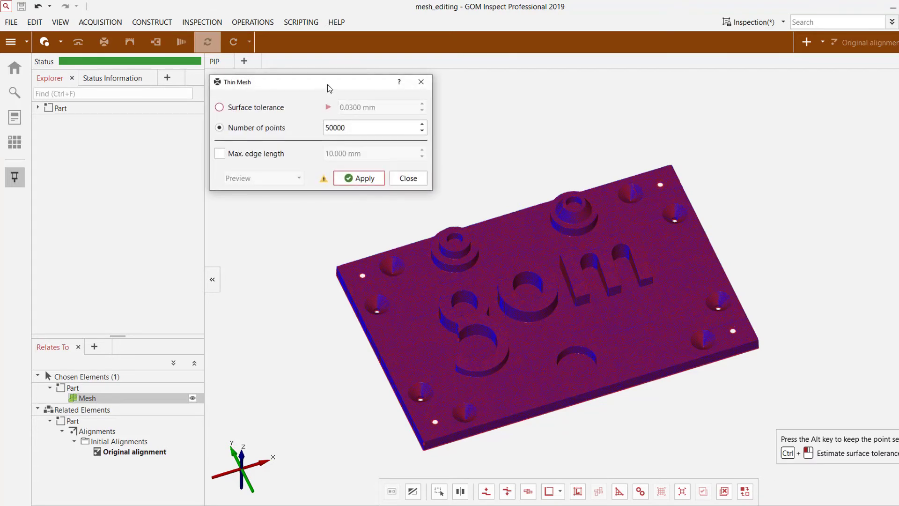
pyautogui.moveTo(321, 81); pyautogui.dragTo(349, 101)
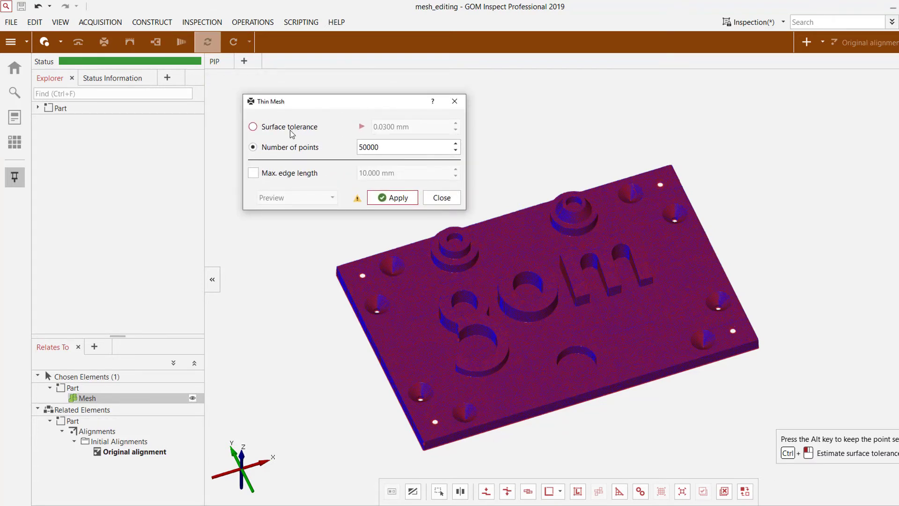
pyautogui.moveTo(283, 147)
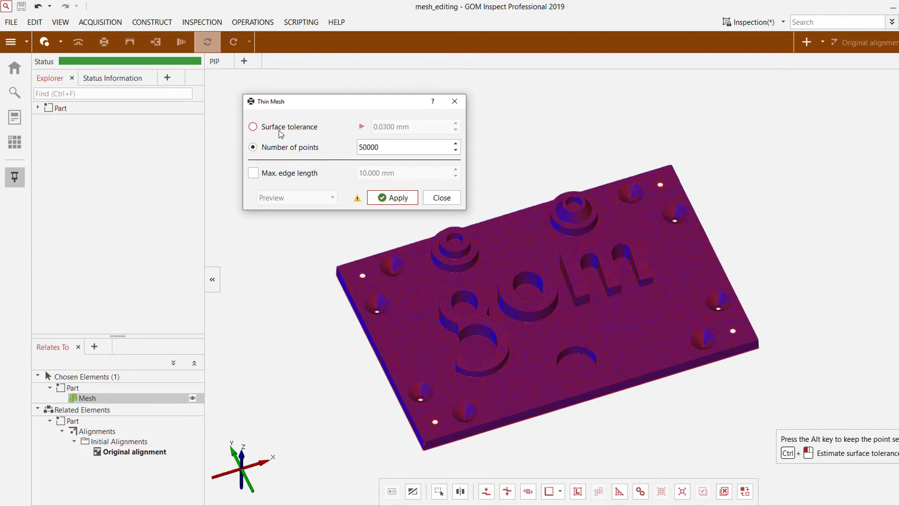
pyautogui.moveTo(274, 150)
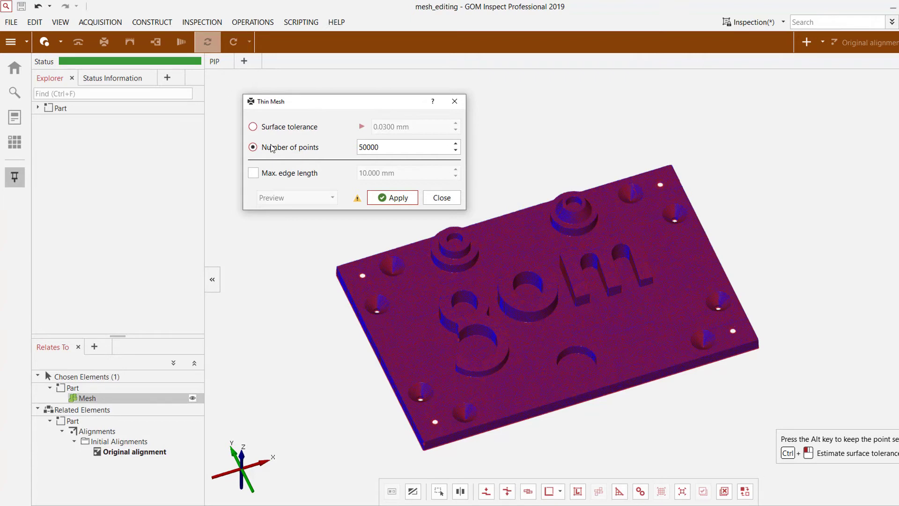
pyautogui.moveTo(457, 161)
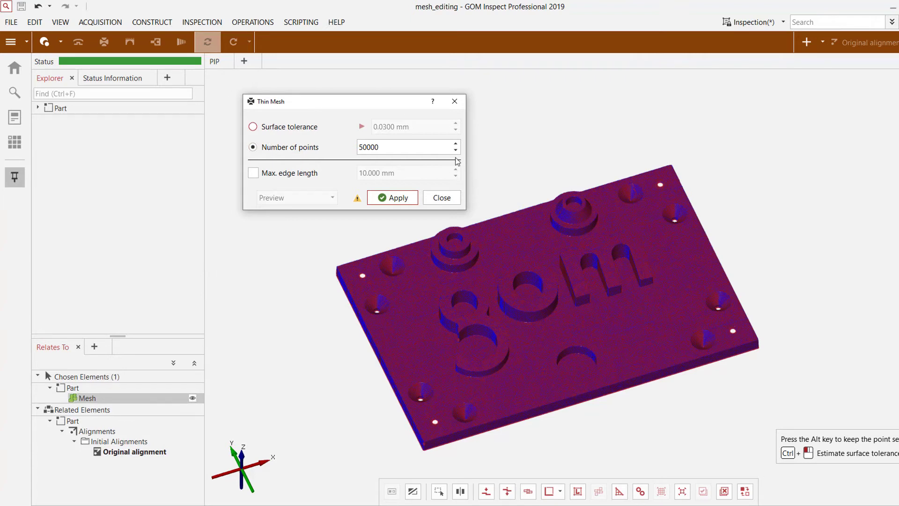
pyautogui.click(405, 147)
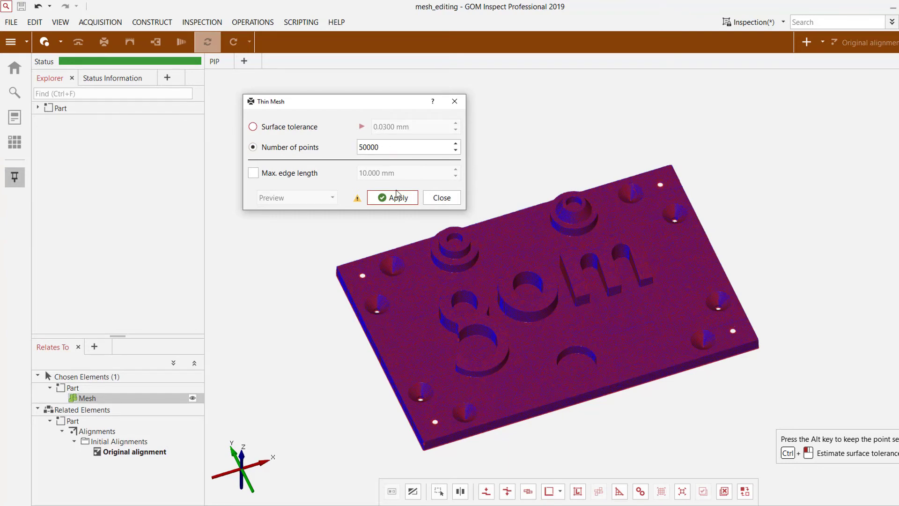
pyautogui.click(399, 197)
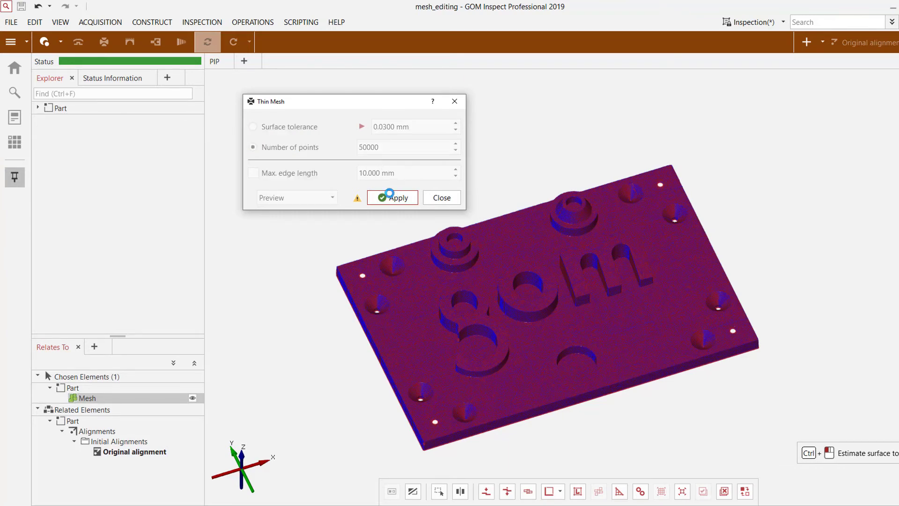
pyautogui.click(392, 197)
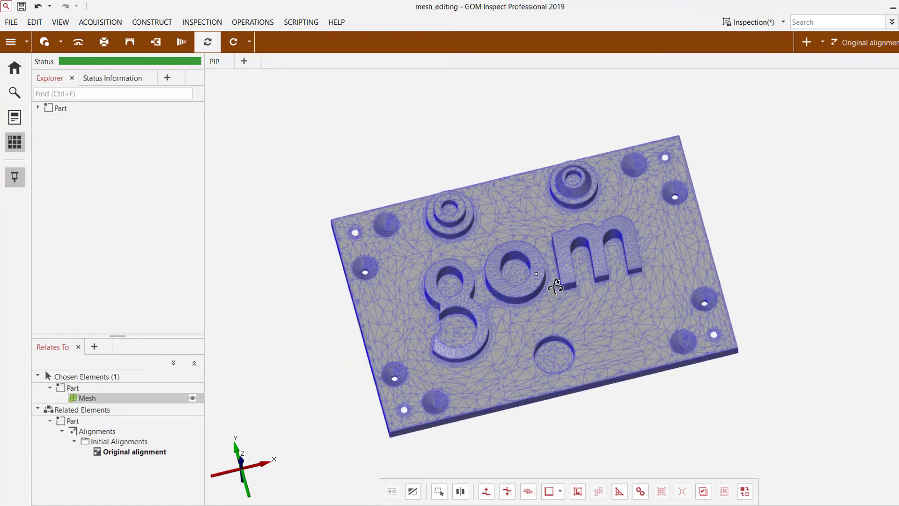
pyautogui.scroll(3)
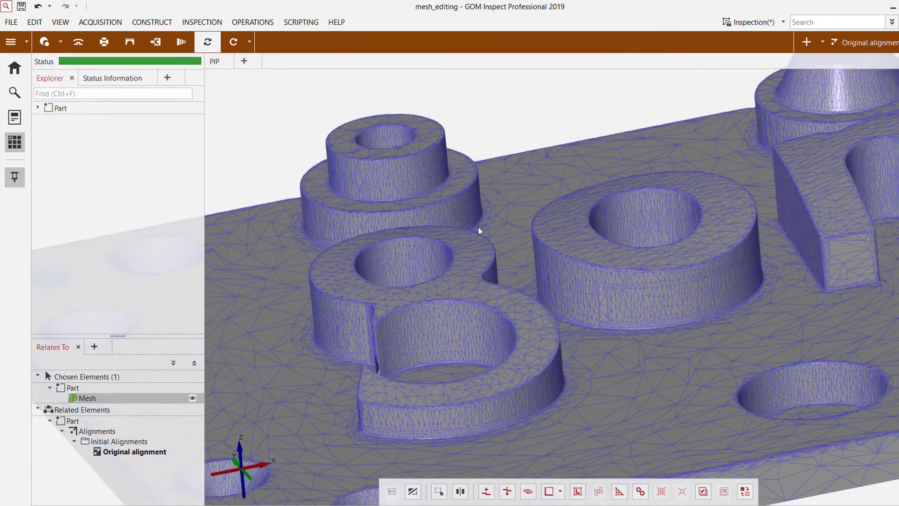
pyautogui.scroll(3)
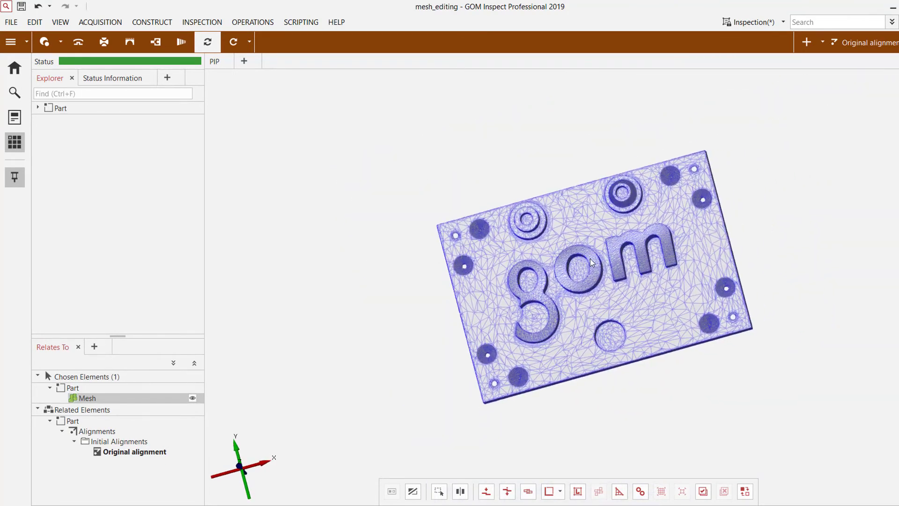
pyautogui.scroll(3)
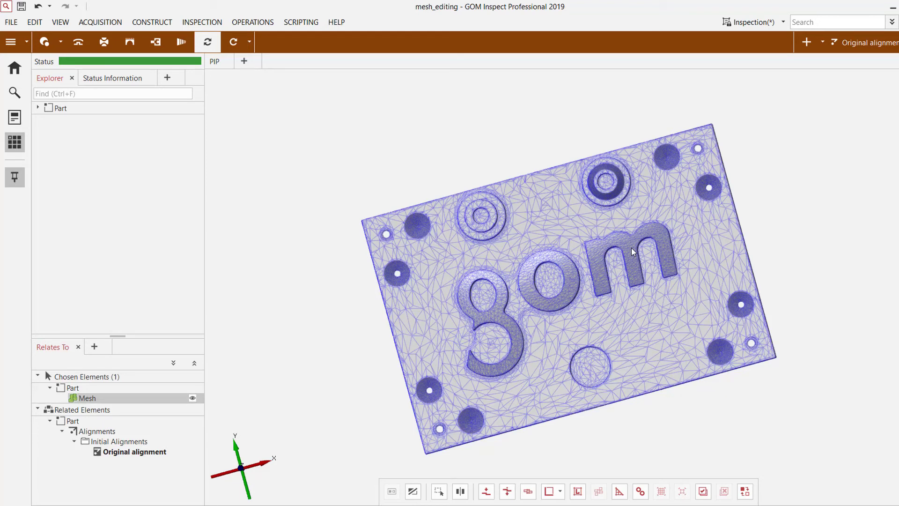
pyautogui.moveTo(618, 268)
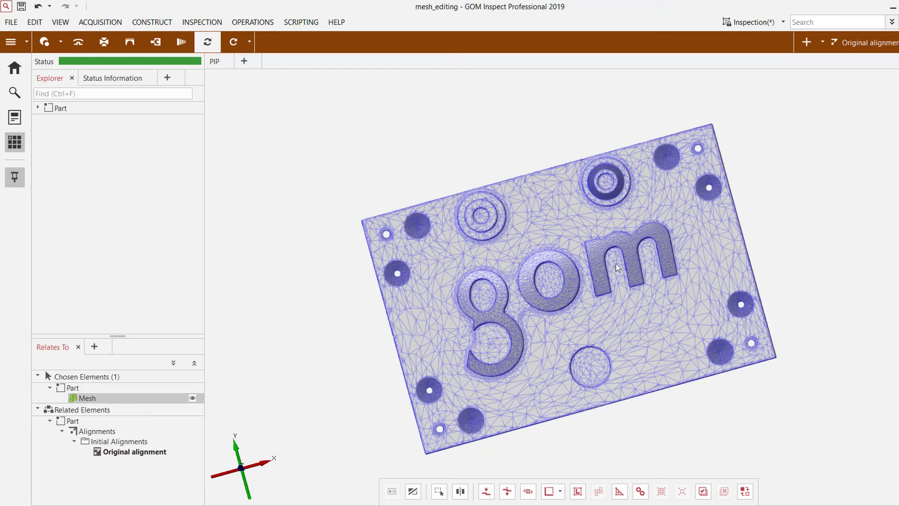
pyautogui.moveTo(578, 314)
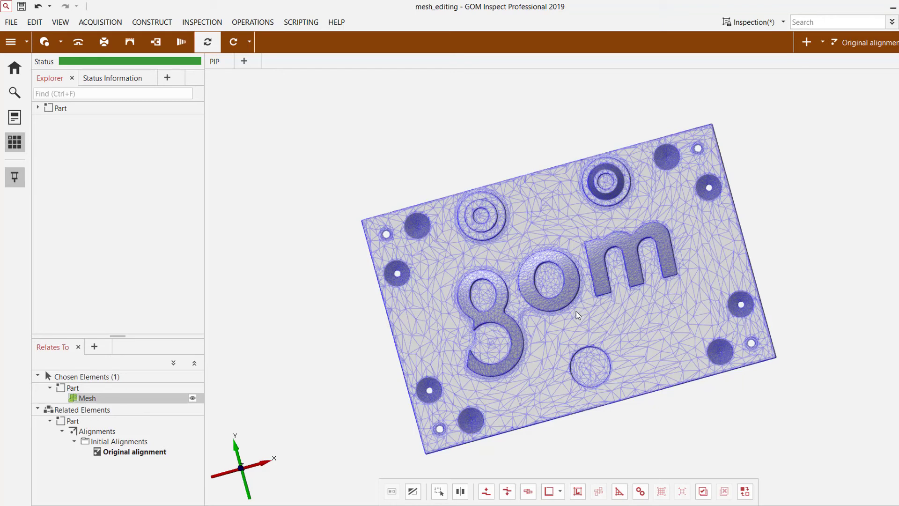
pyautogui.moveTo(574, 311)
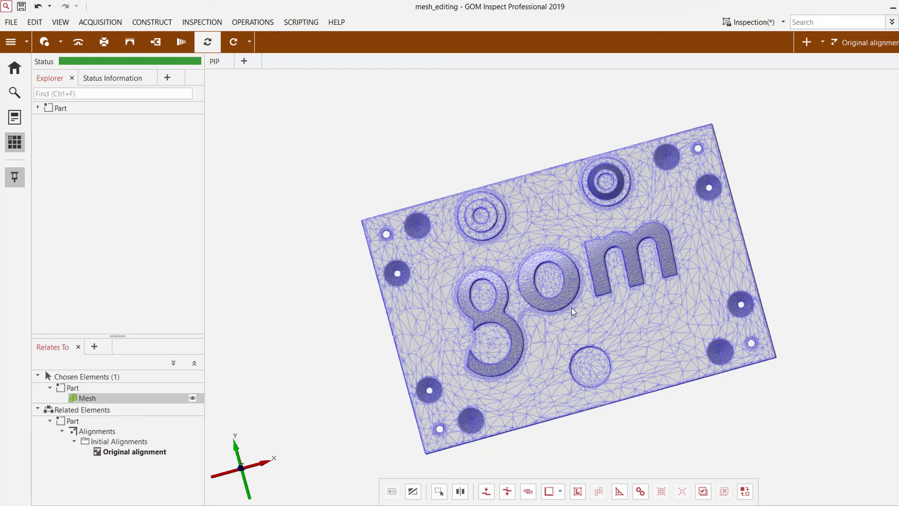